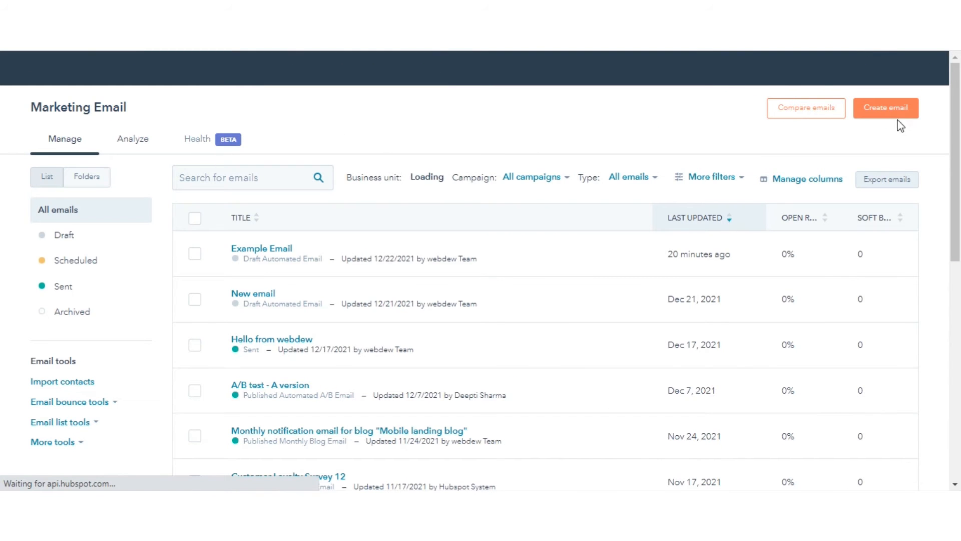
Step: Create a new marketing email and browse the drag-and-drop templates to pick one
click(885, 107)
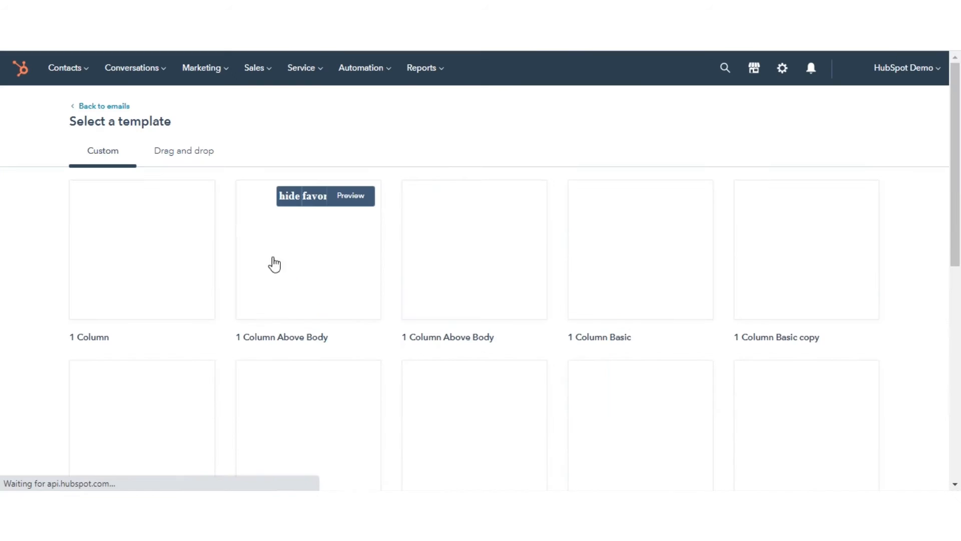
click(184, 151)
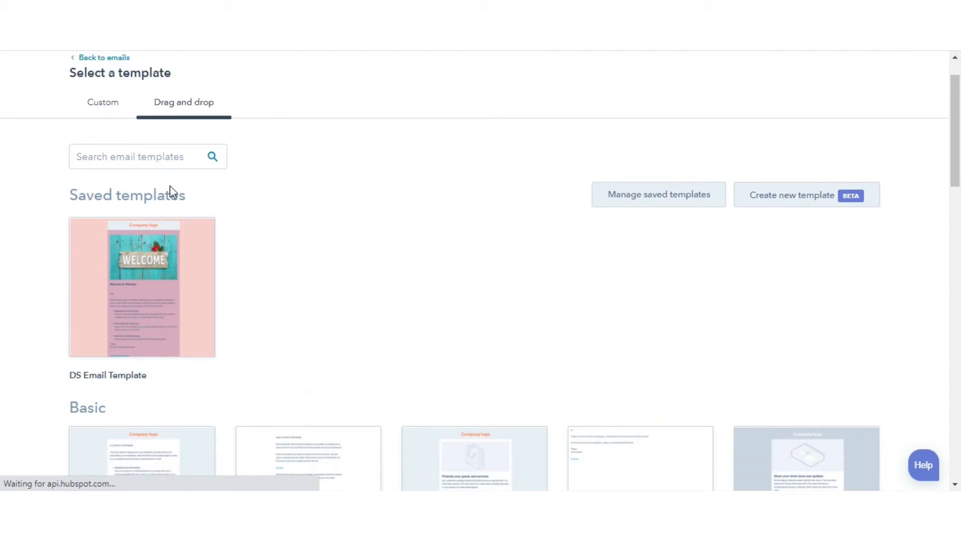
scroll(down, 3)
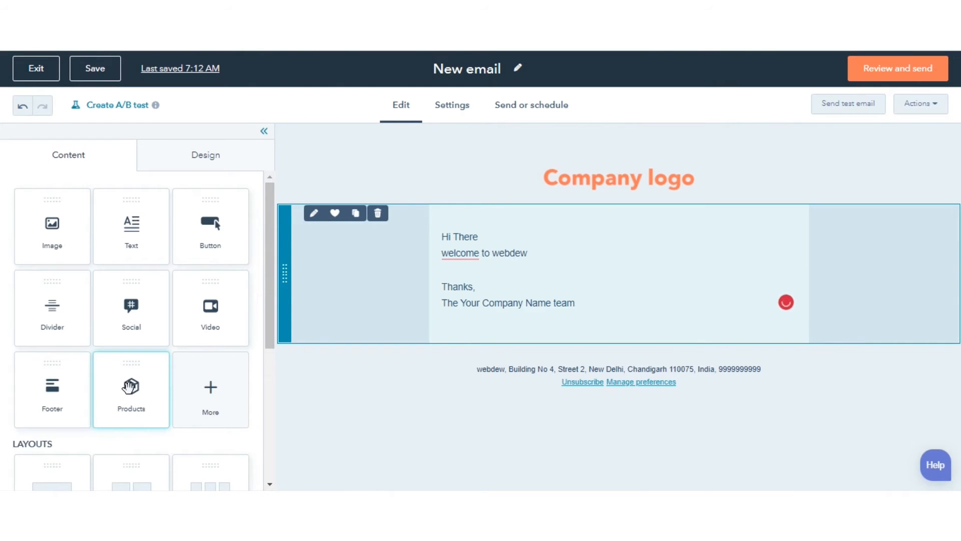
Step: Insert a Products module into the email body beneath the greeting text
click(130, 388)
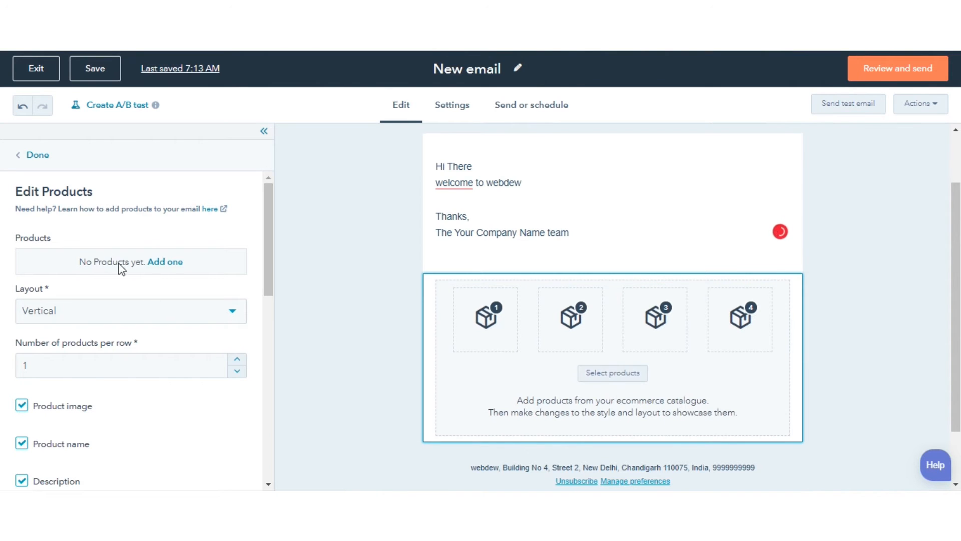
Step: Add 'demo product' from the WHMCS Ecom Bridge account so it shows description, $0 price and Shop now
click(166, 262)
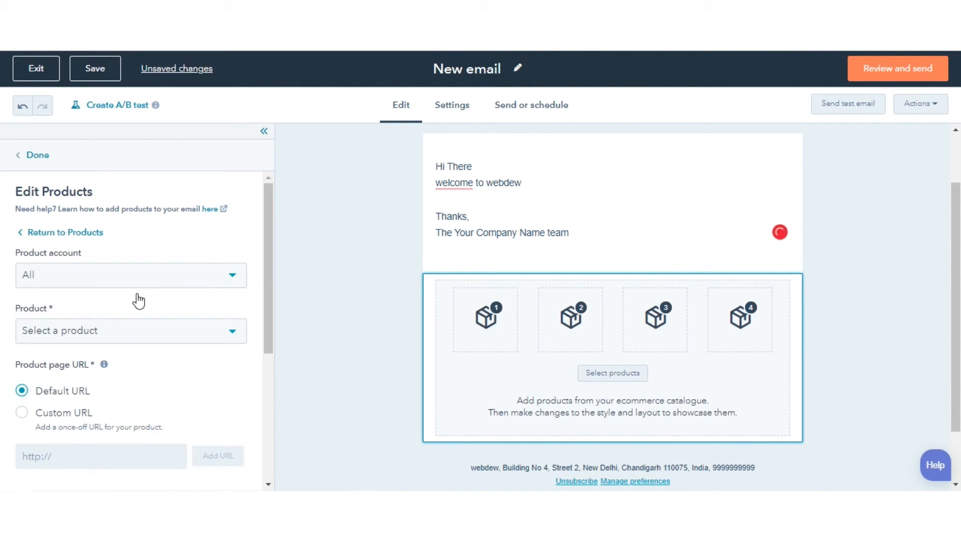
click(130, 274)
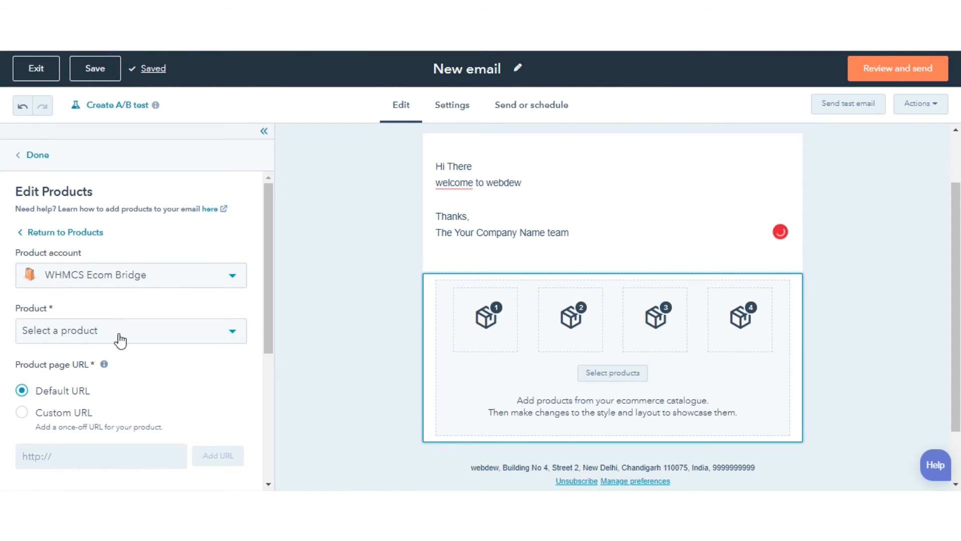
click(130, 331)
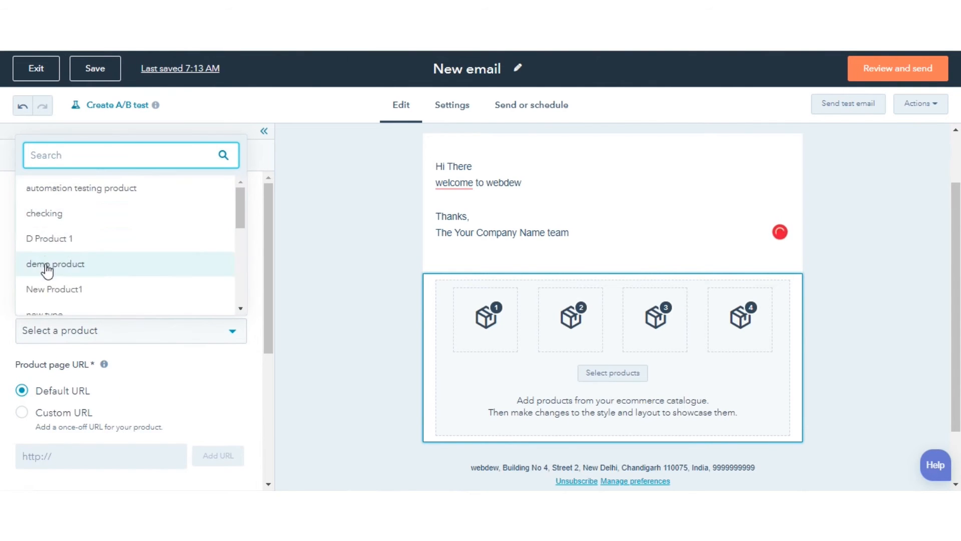
click(54, 263)
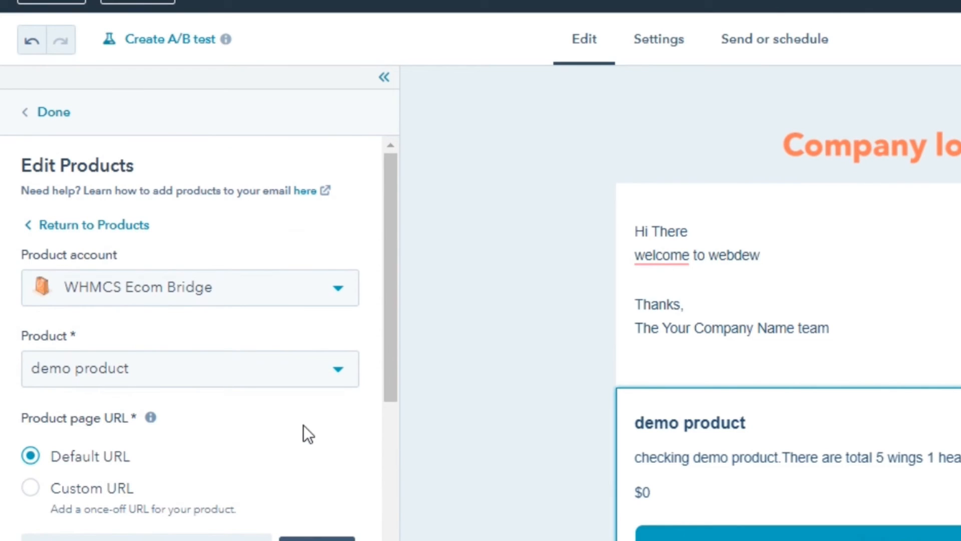
click(54, 112)
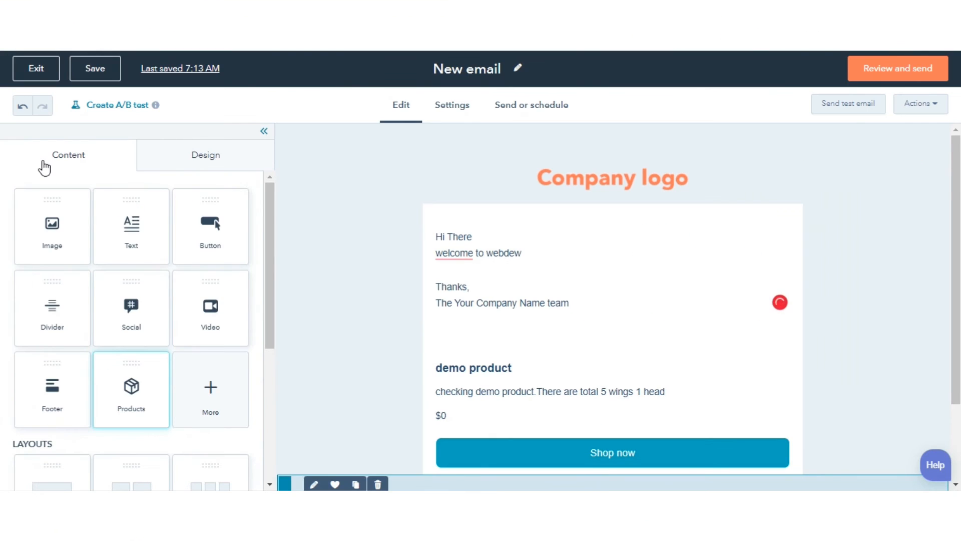